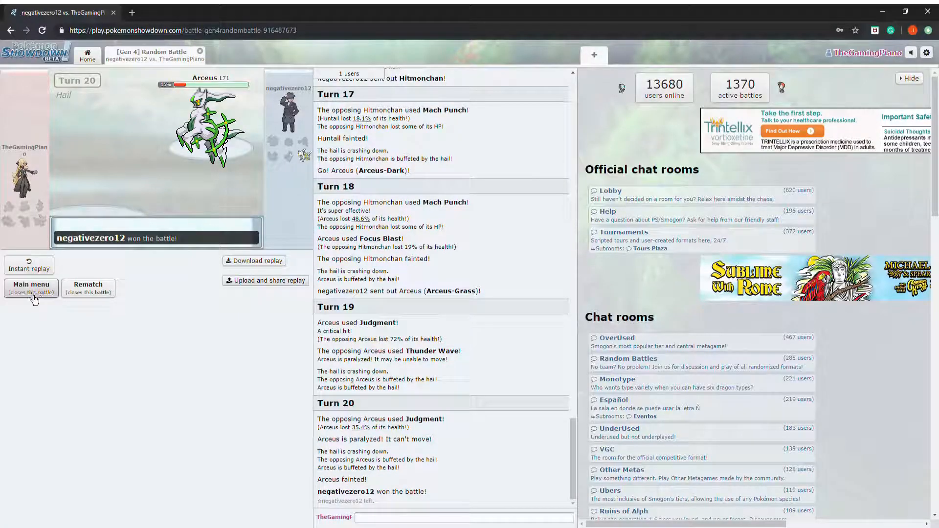
click(31, 288)
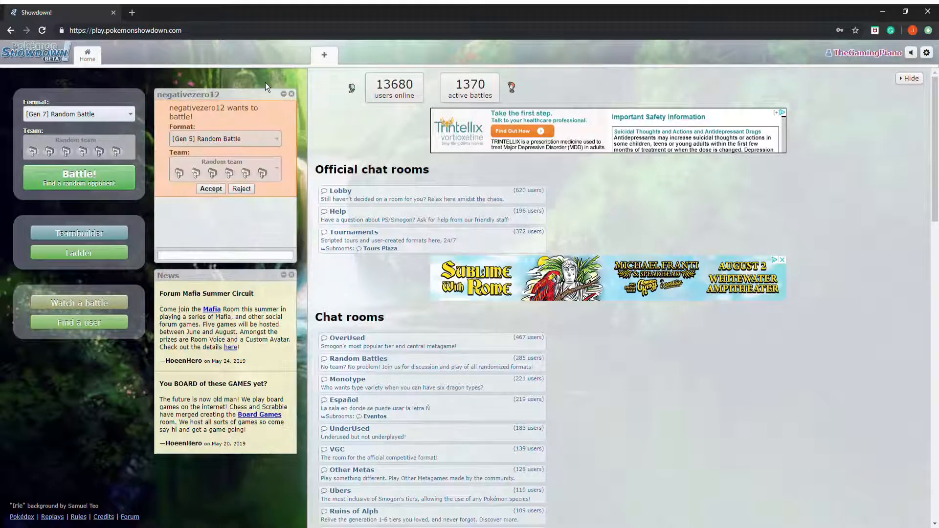
click(211, 188)
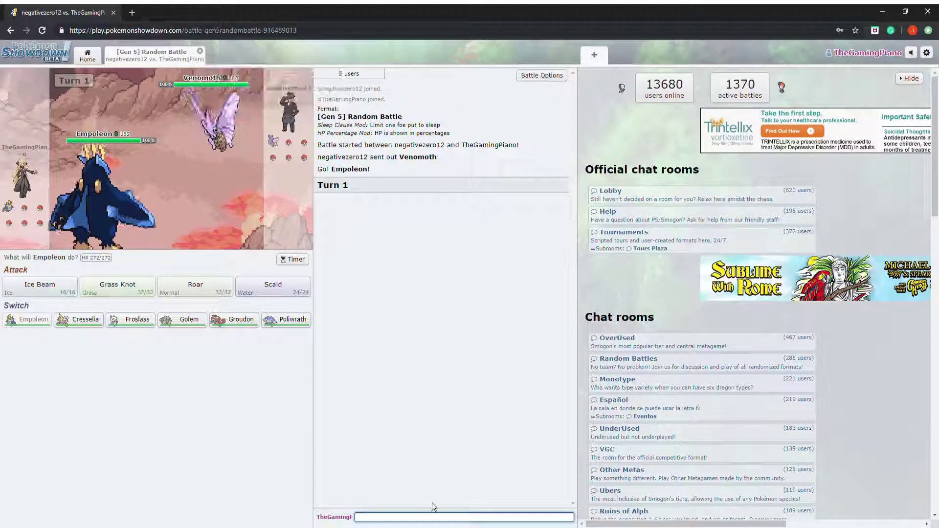
Step: Enter /weak in the battle chat to check Venomoth's weaknesses
text(/weak)
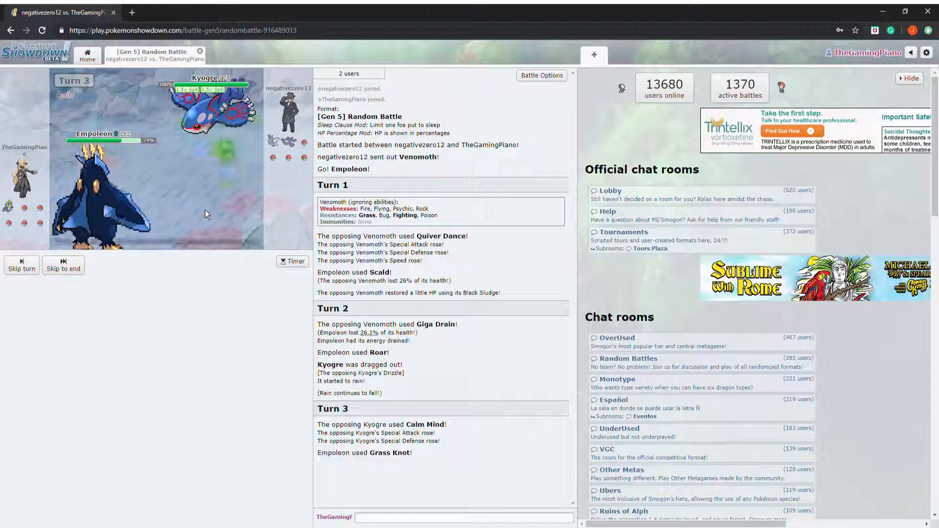
mouse_move(204, 142)
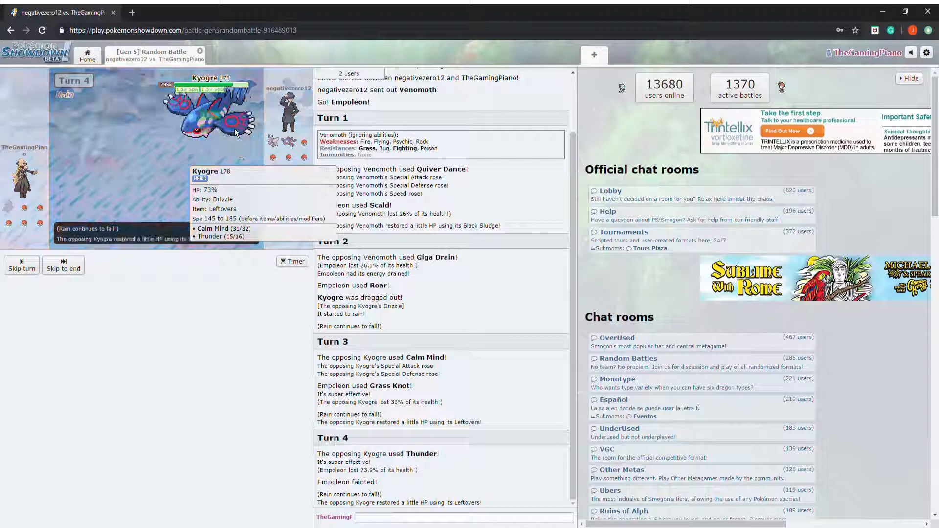
mouse_move(130, 284)
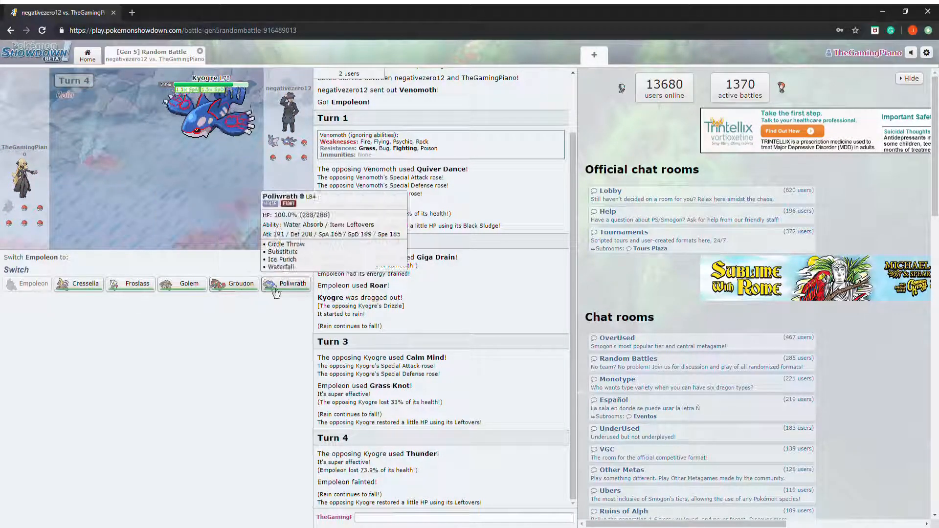
mouse_move(125, 290)
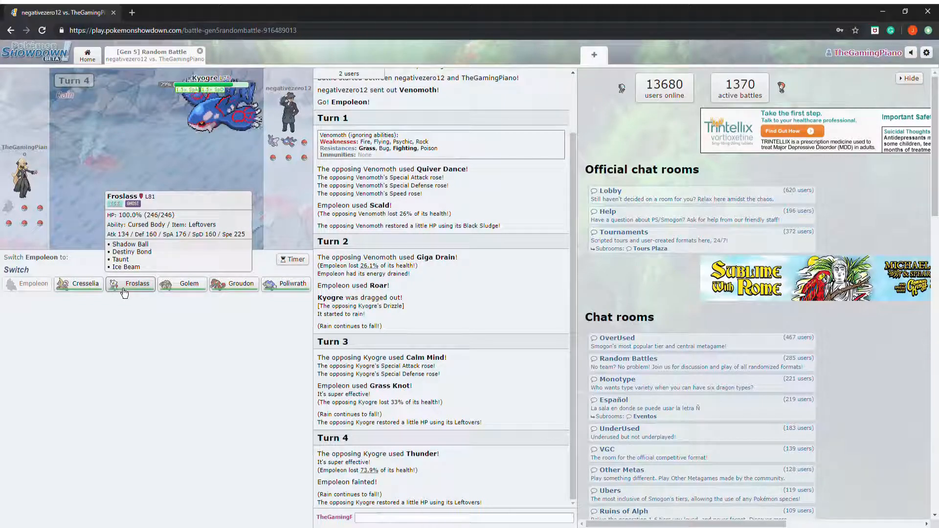
mouse_move(90, 293)
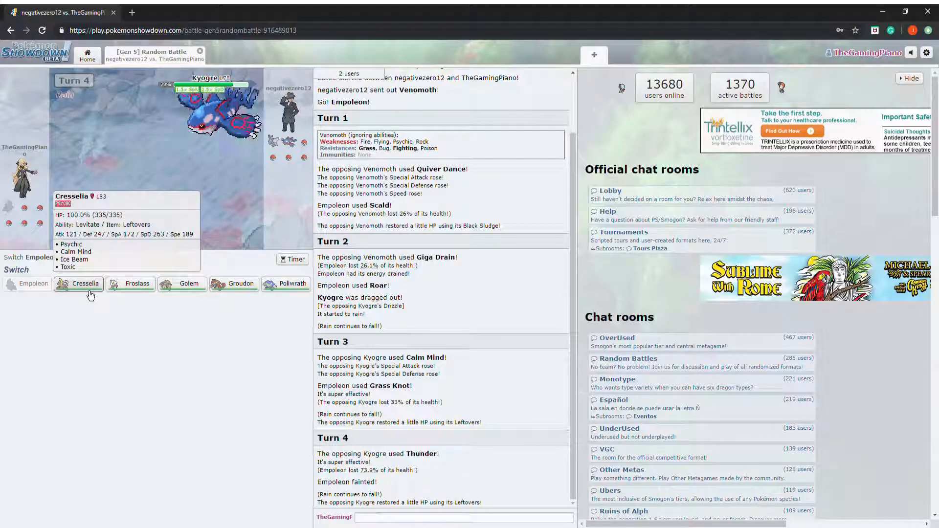
mouse_move(127, 293)
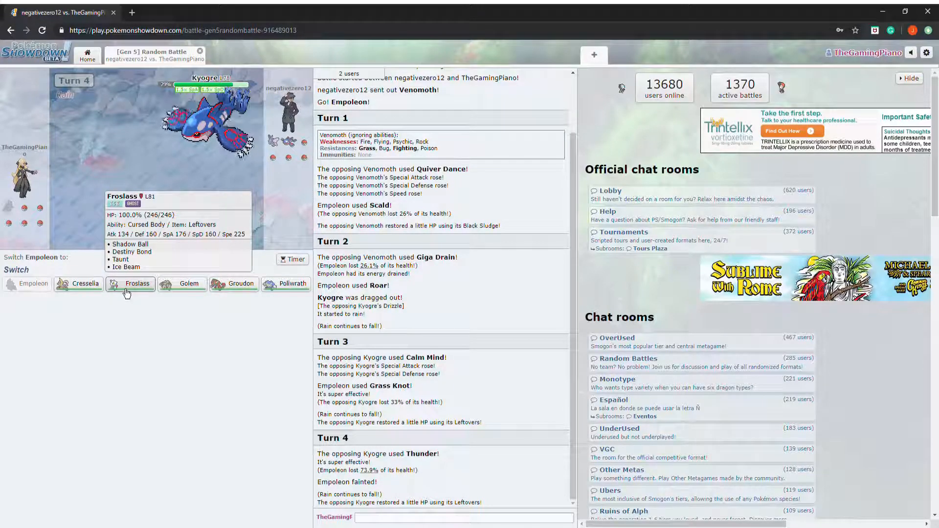
mouse_move(86, 283)
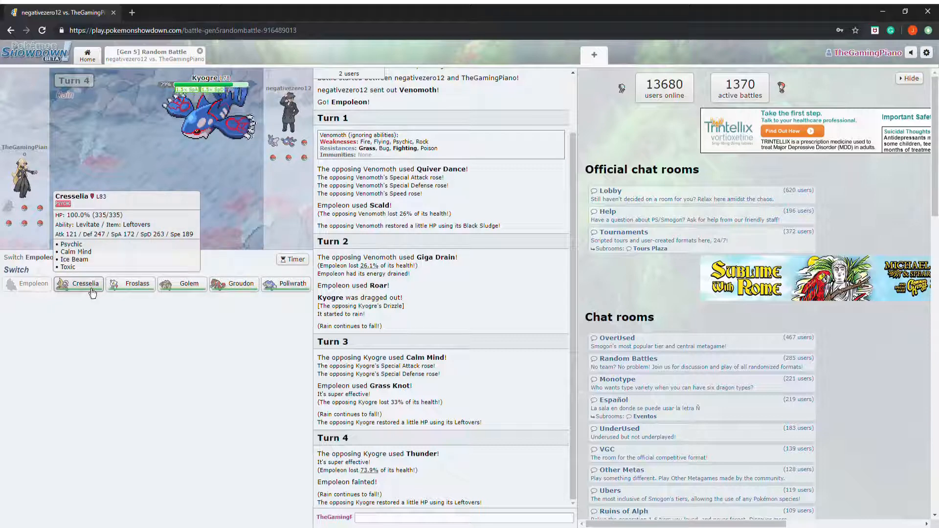
mouse_move(263, 290)
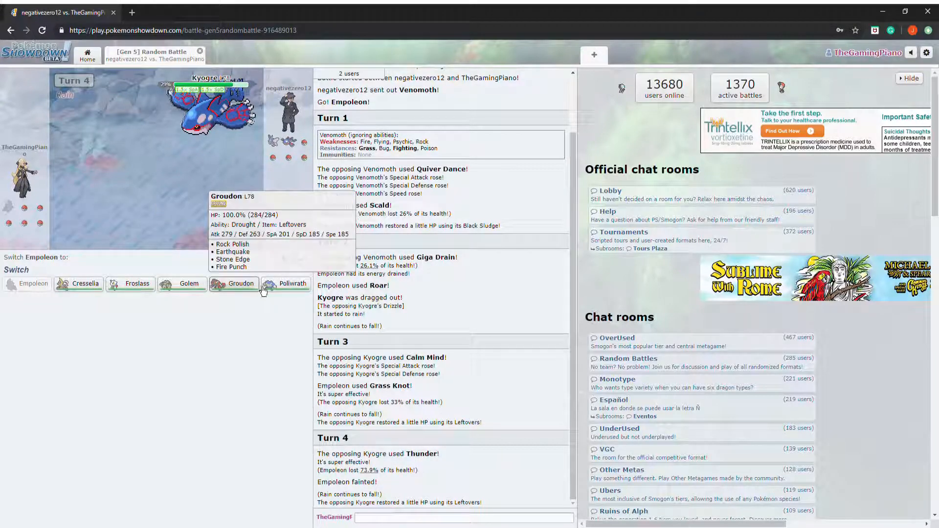
mouse_move(85, 284)
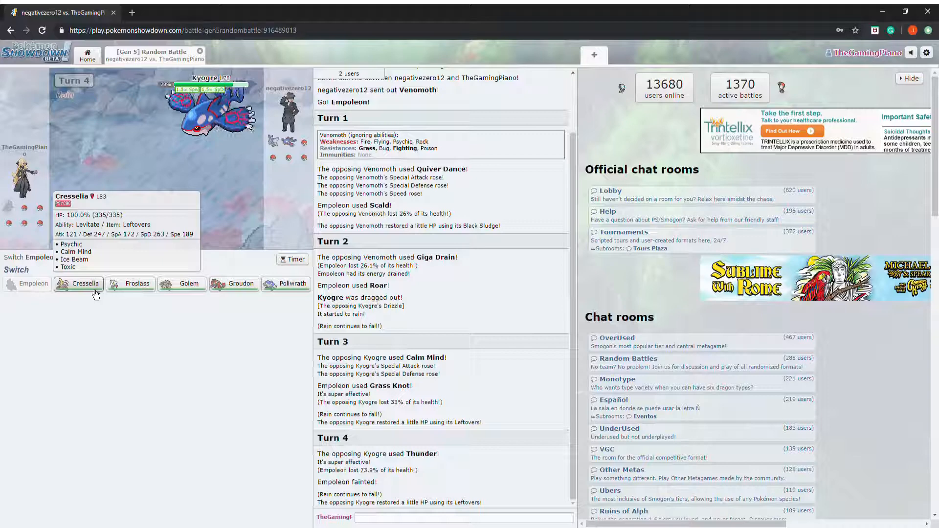
Step: Send Cresselia in for fainted Empoleon, Toxic the opposing Kyogre, then use Calm Mind
click(84, 284)
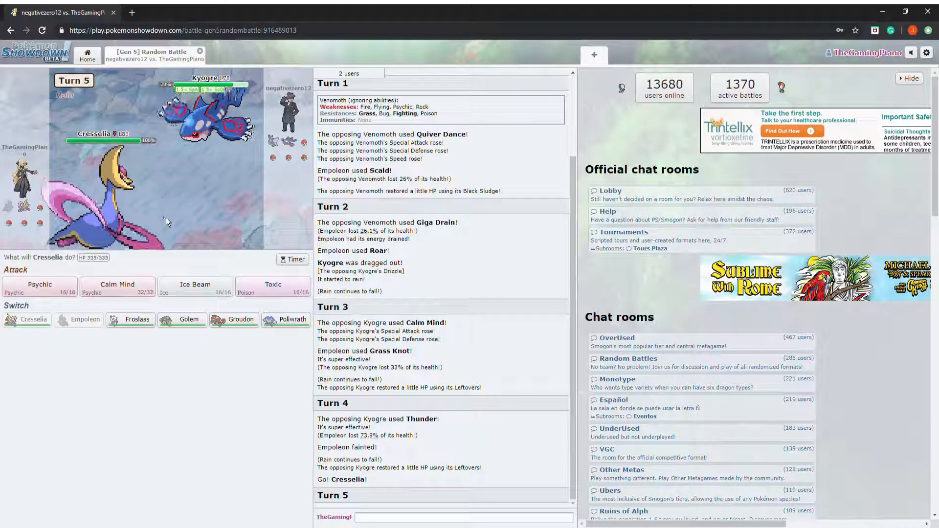
click(273, 287)
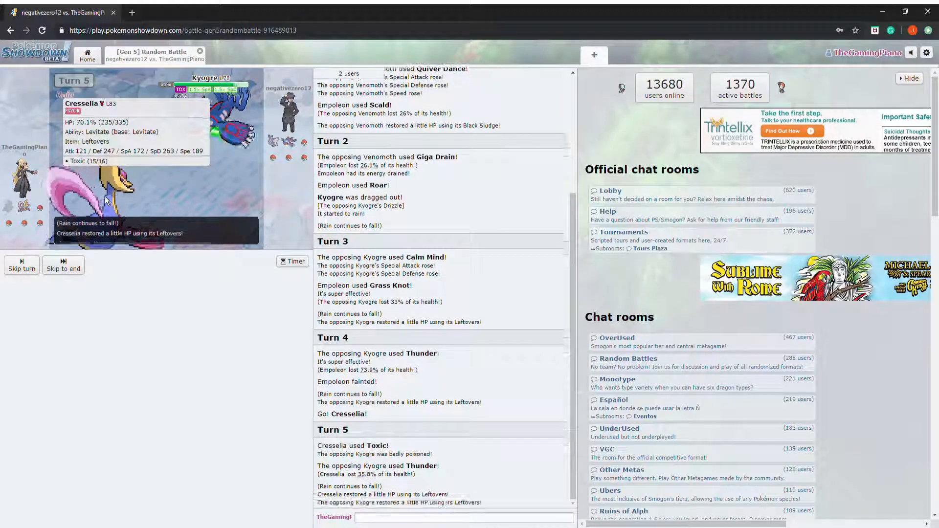
mouse_move(209, 147)
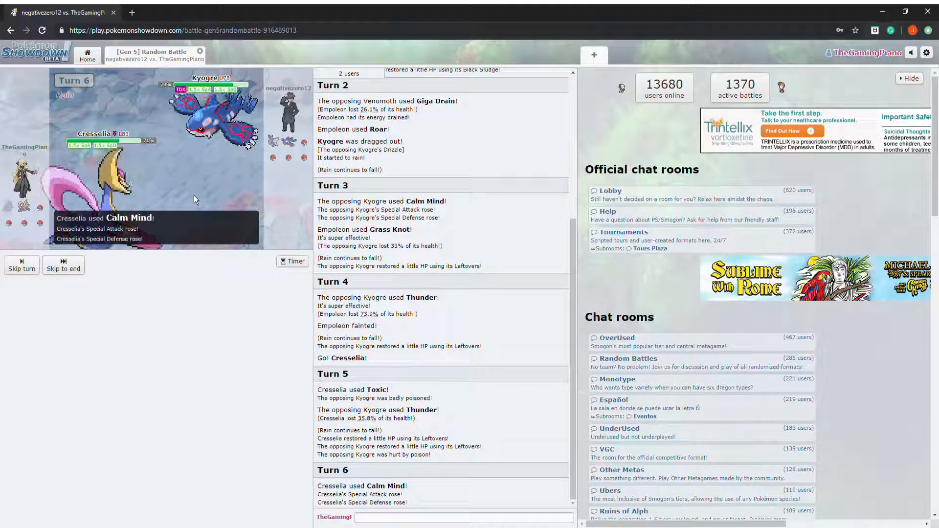
mouse_move(208, 142)
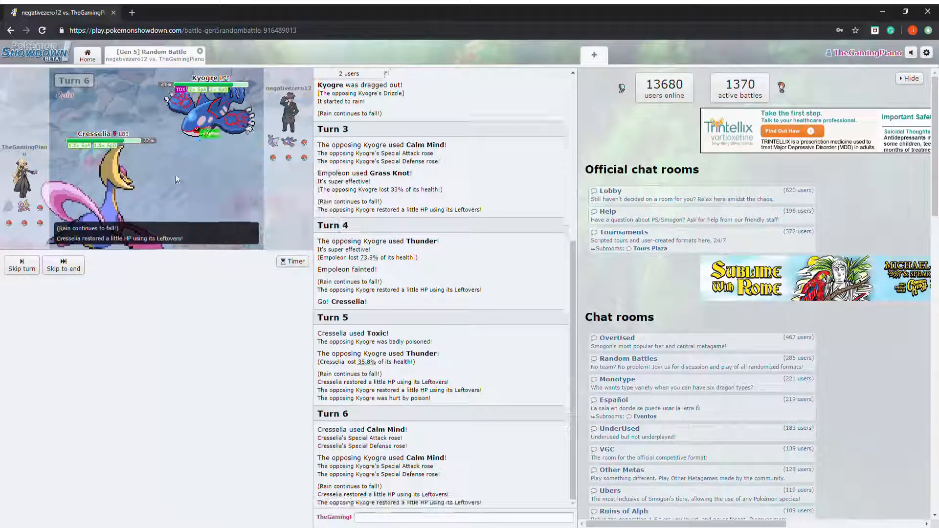
mouse_move(105, 196)
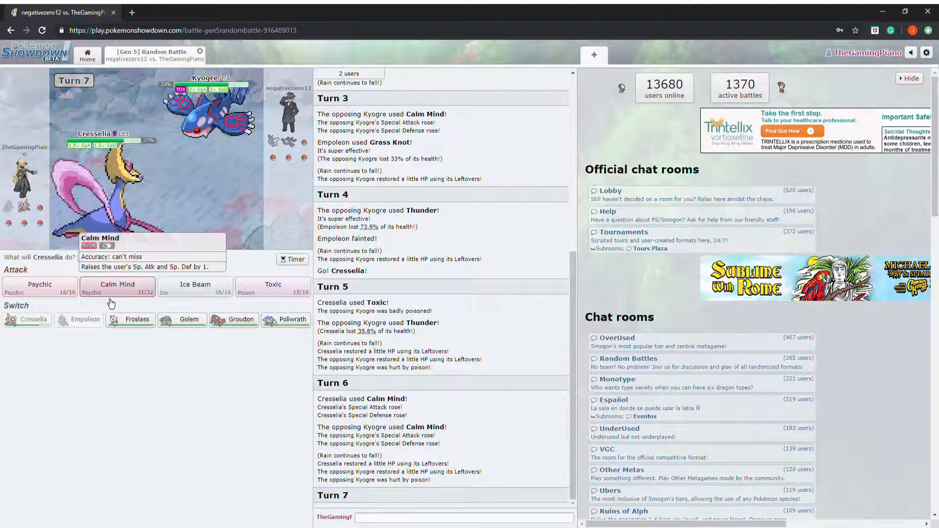
click(118, 286)
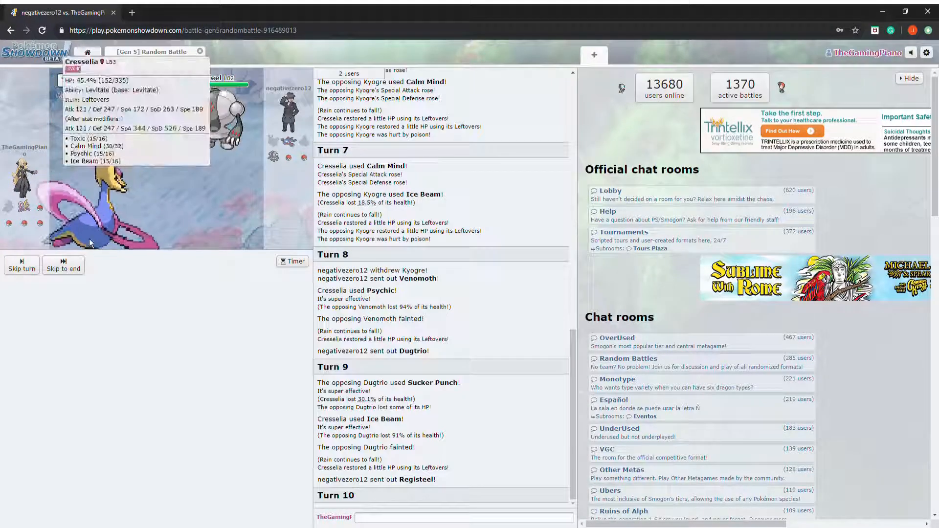
mouse_move(196, 287)
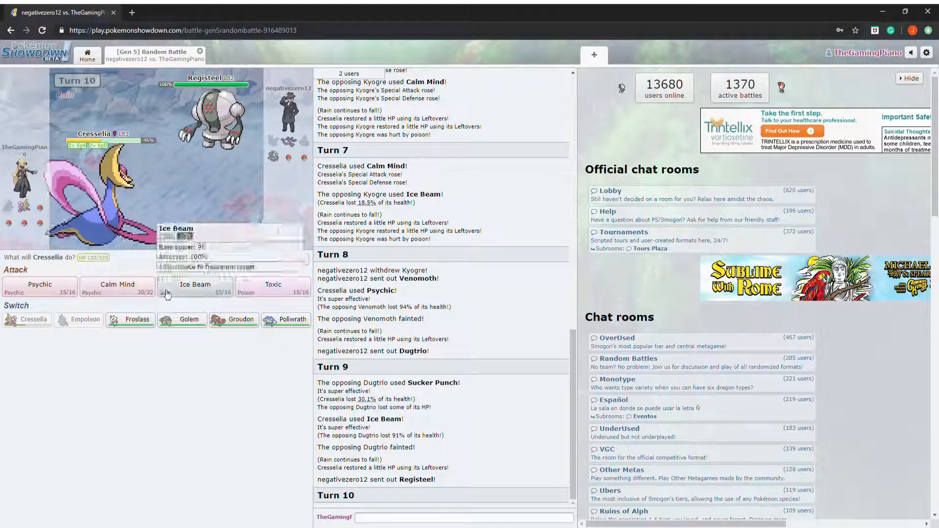
Step: Use Calm Mind and Psychic against Registeel until Cresselia faints on turn 15
click(117, 288)
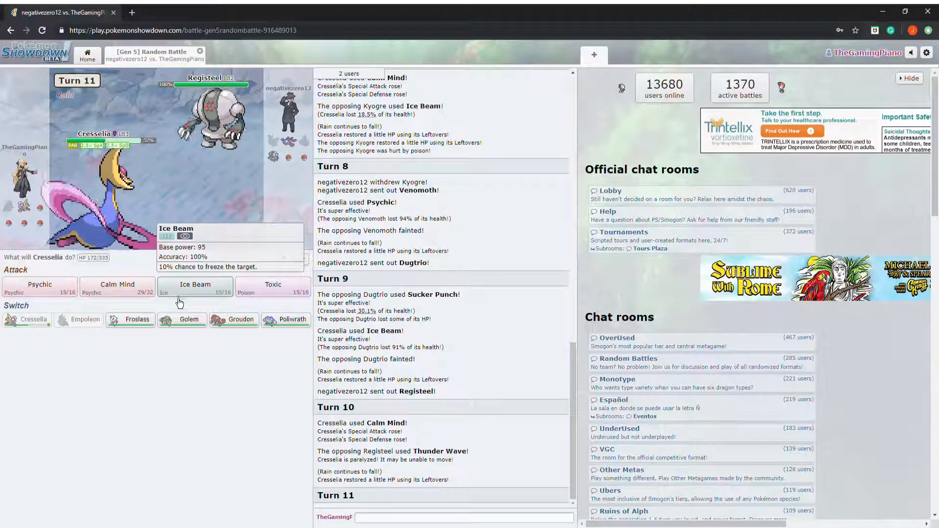
click(39, 285)
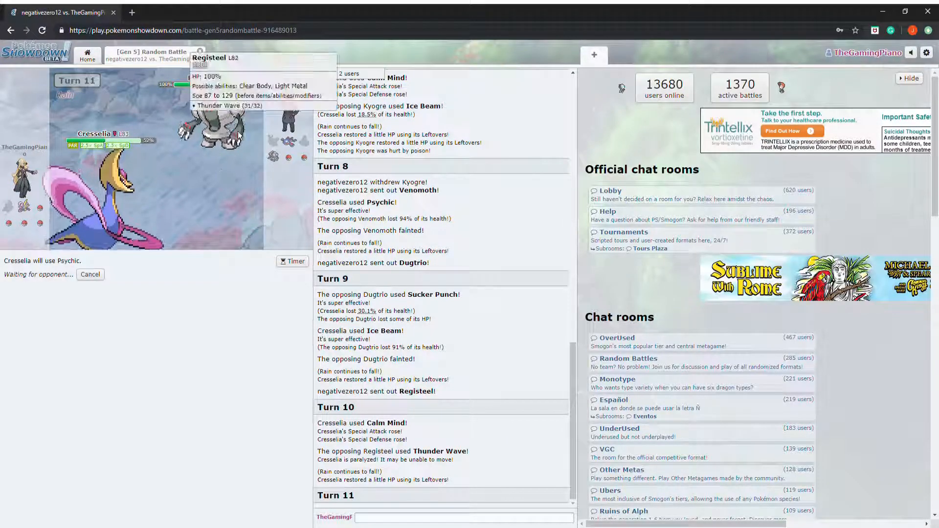
mouse_move(216, 214)
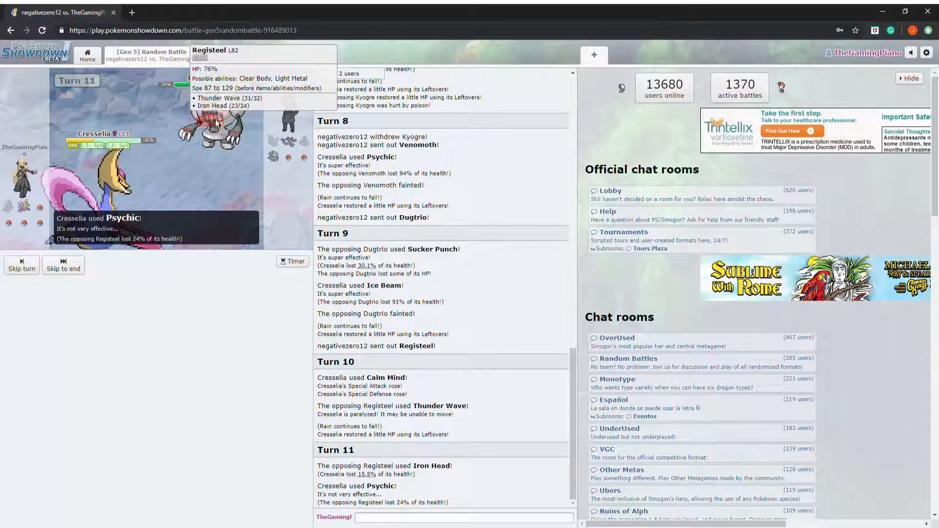
mouse_move(201, 202)
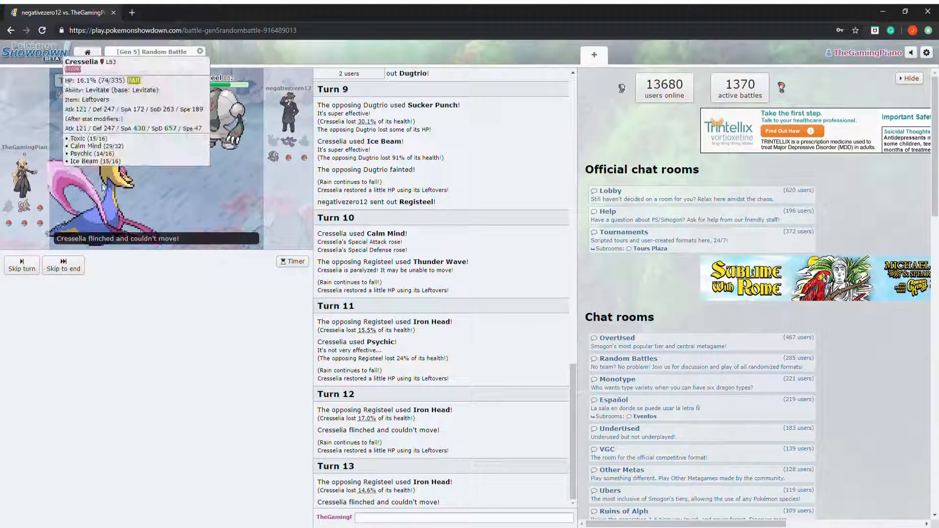
mouse_move(18, 315)
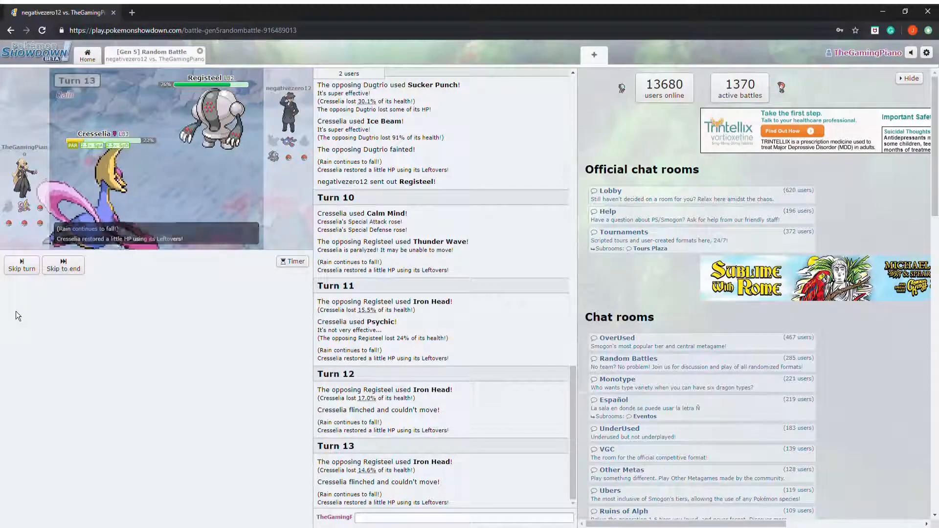
click(21, 265)
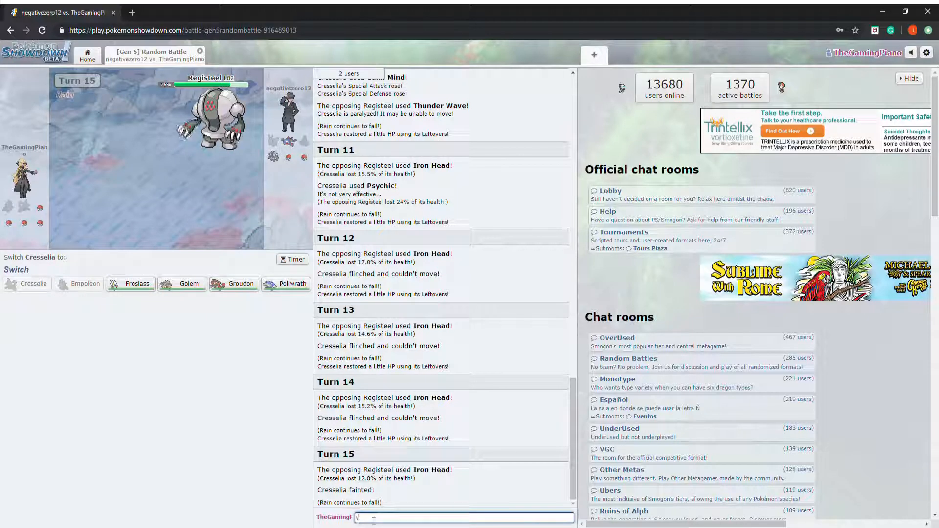
Step: Check Registeel's weaknesses with /weakness, then hit it with Froslass's Shadow Ball and Destiny Bond
text(/weakness)
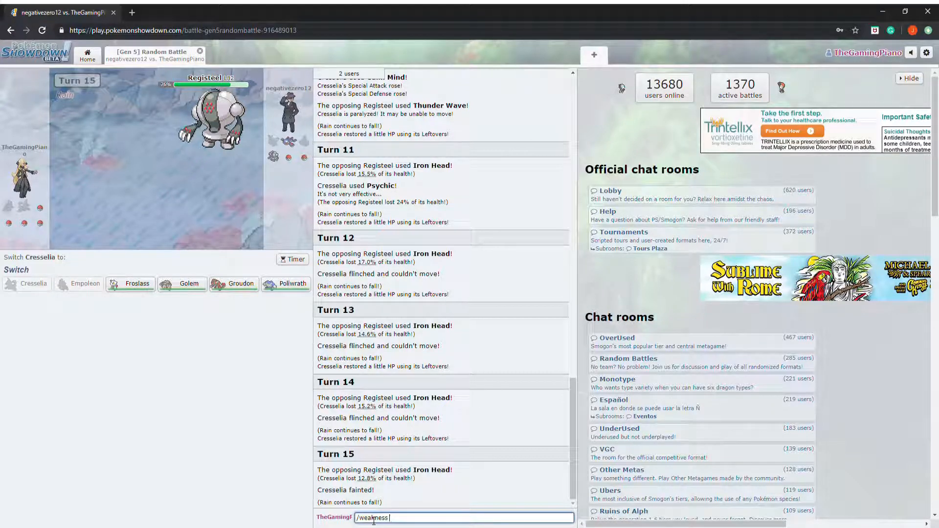
text(registi)
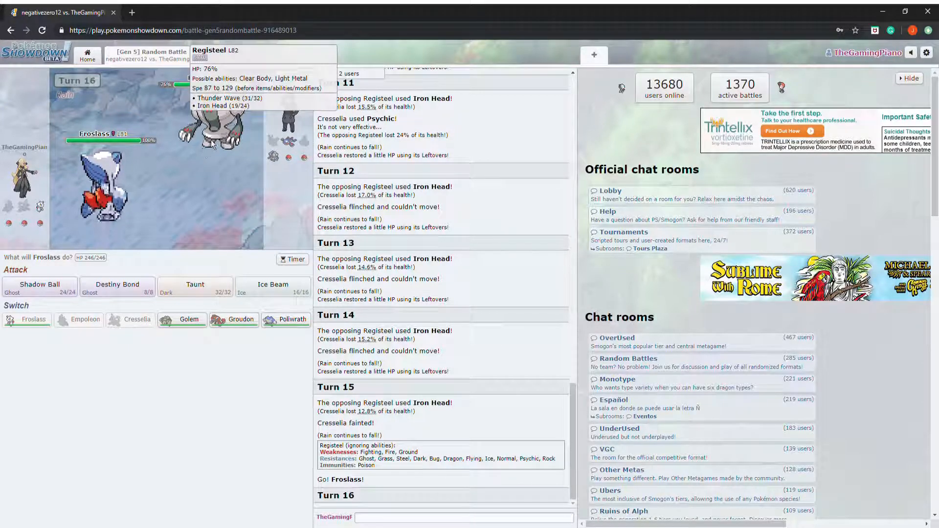
mouse_move(259, 289)
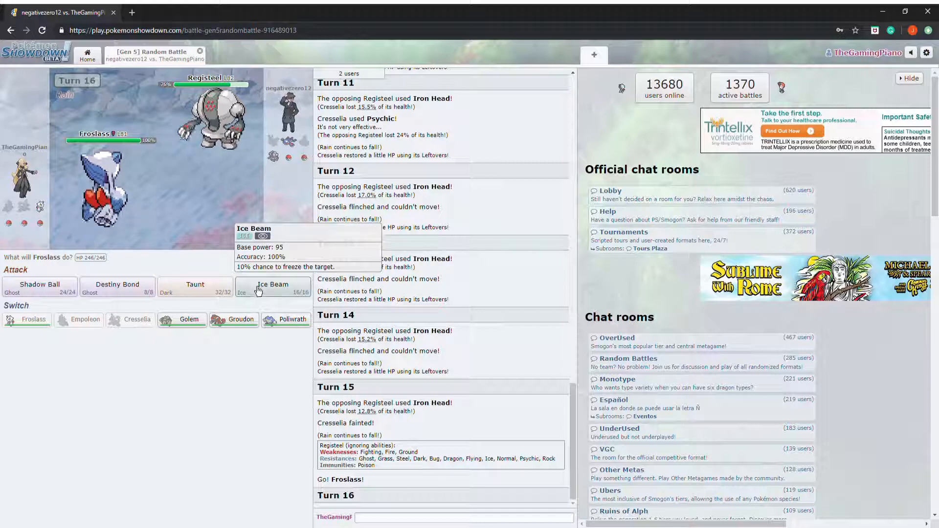
click(40, 284)
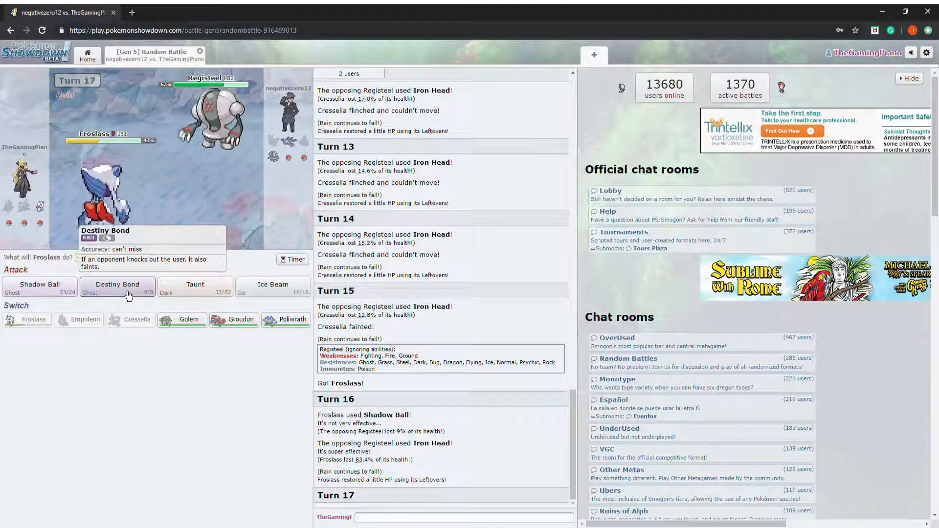
click(117, 286)
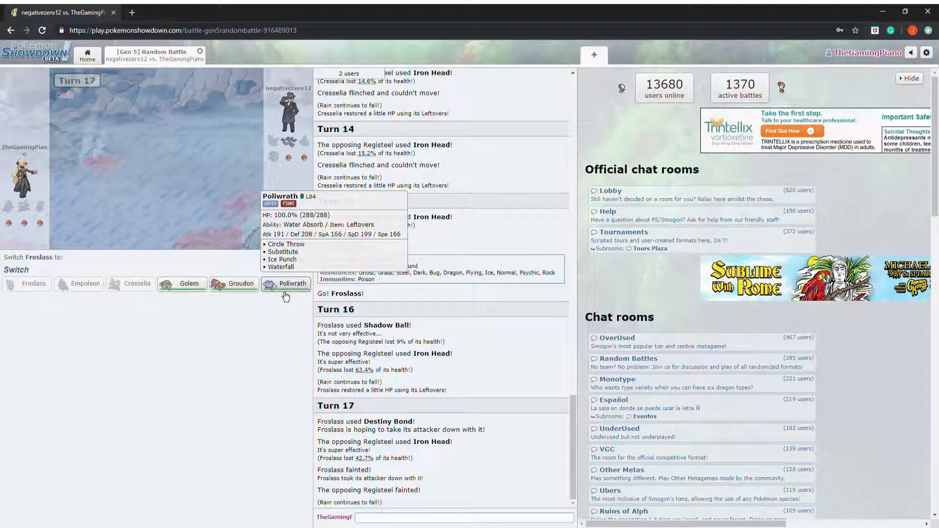
Step: Send in Poliwrath for Froslass and use Waterfall twice against Hypno
click(286, 284)
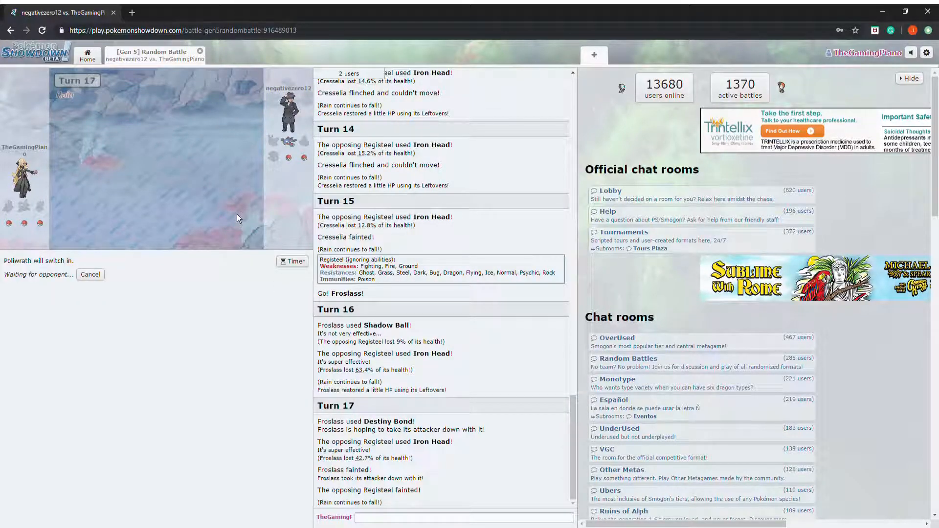
mouse_move(286, 142)
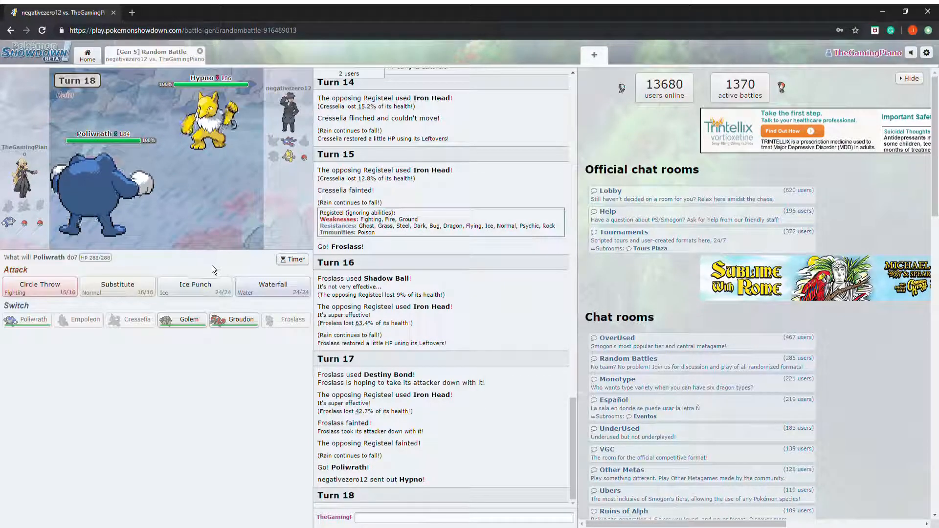
mouse_move(273, 288)
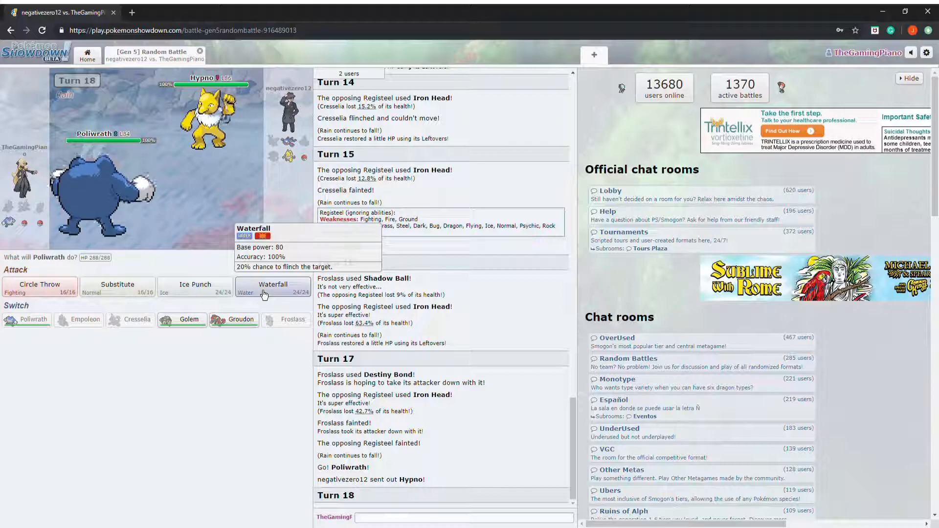
click(272, 287)
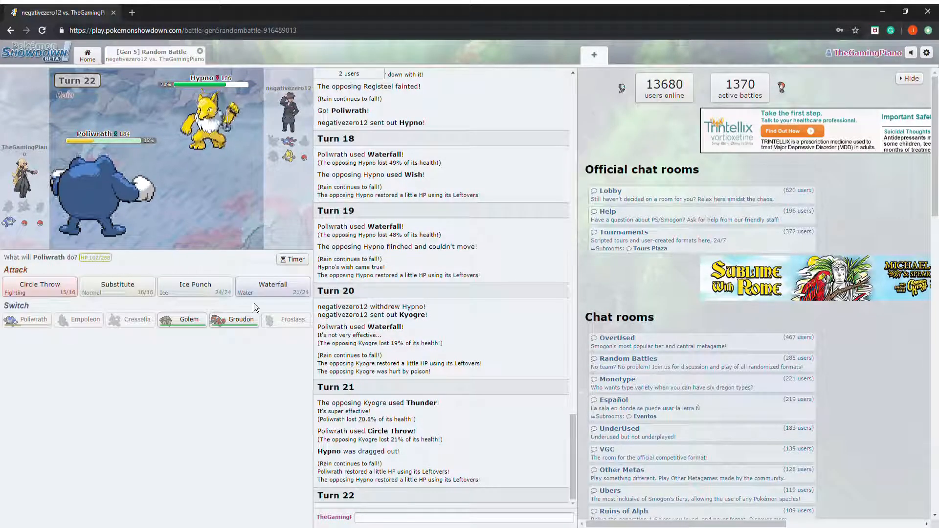
click(272, 286)
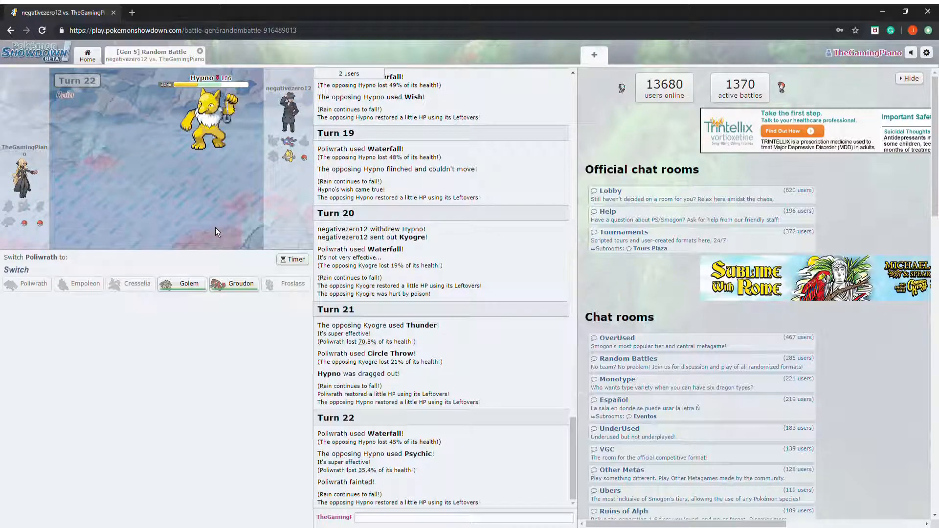
mouse_move(185, 292)
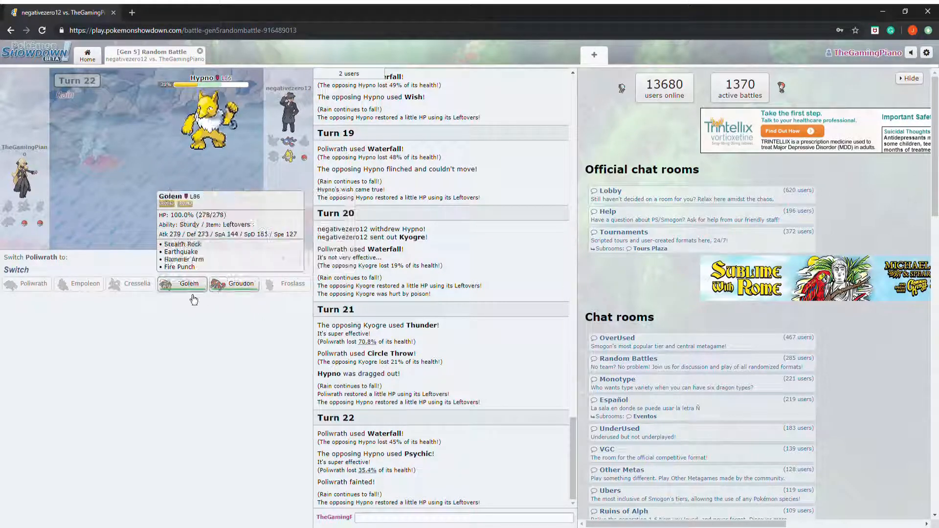
Step: Send Golem in to replace the fainted Poliwrath
click(189, 284)
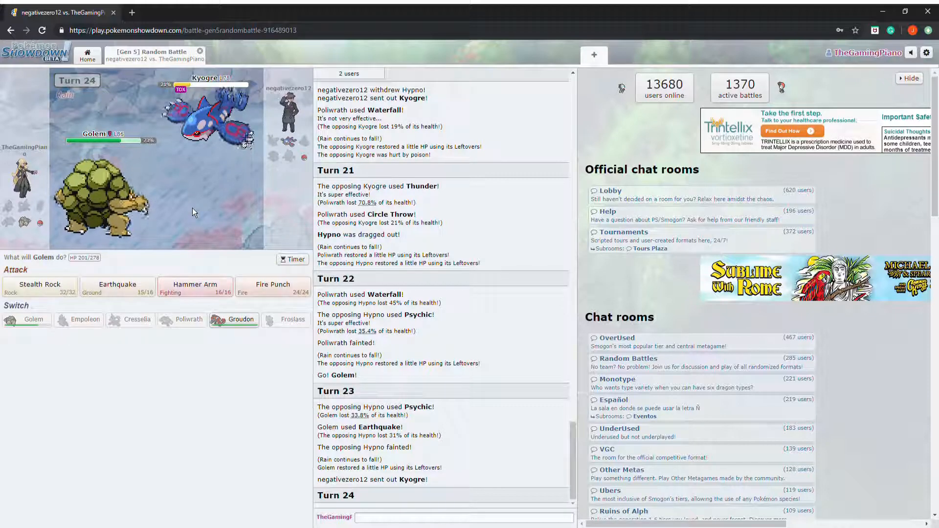
mouse_move(226, 122)
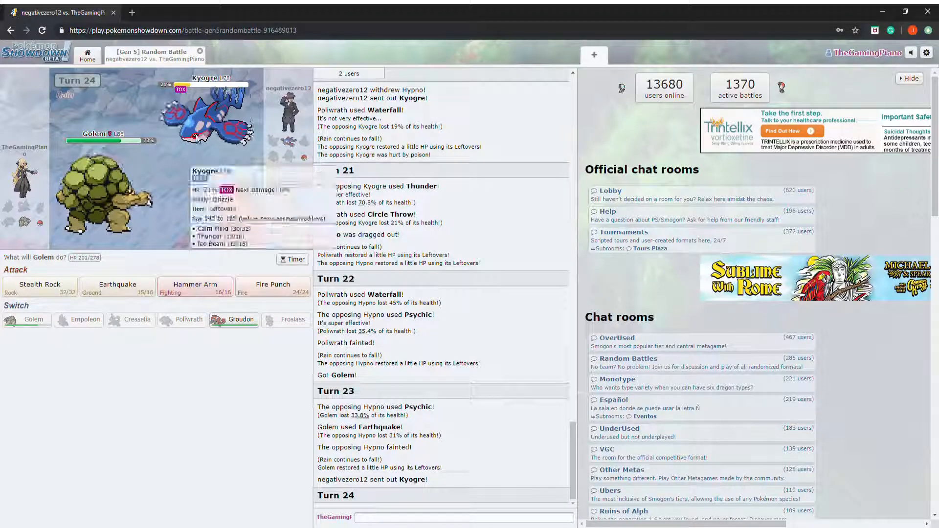
mouse_move(117, 287)
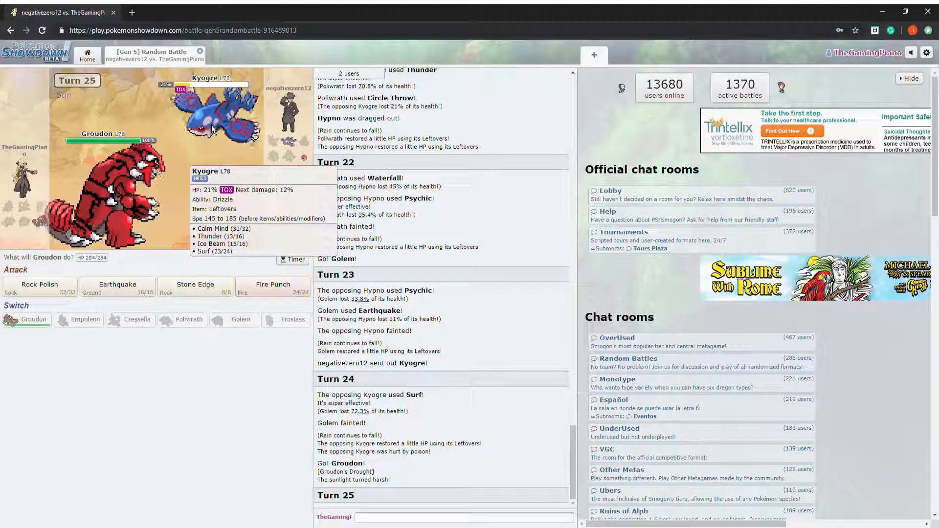
mouse_move(199, 293)
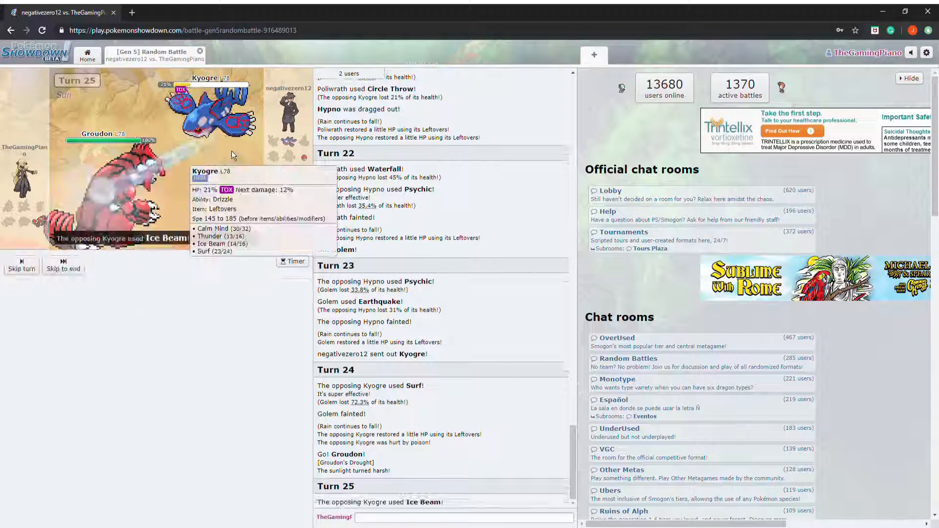
mouse_move(229, 194)
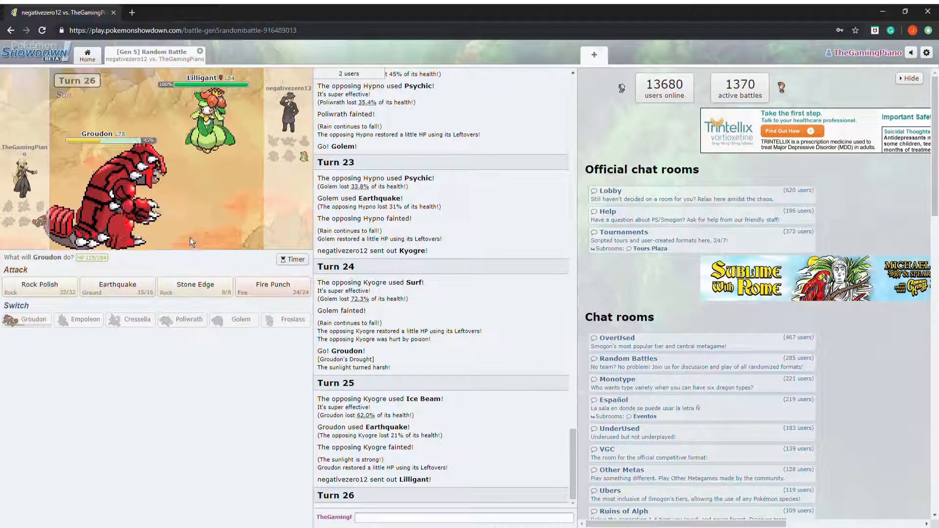
Step: Choose Groudon's Fire Punch against Lilligant on turn 26
click(272, 285)
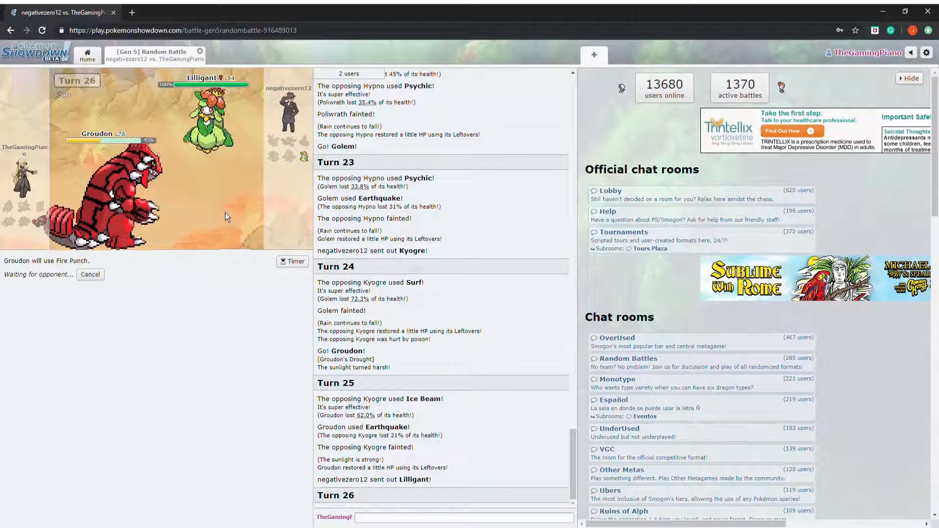
mouse_move(112, 196)
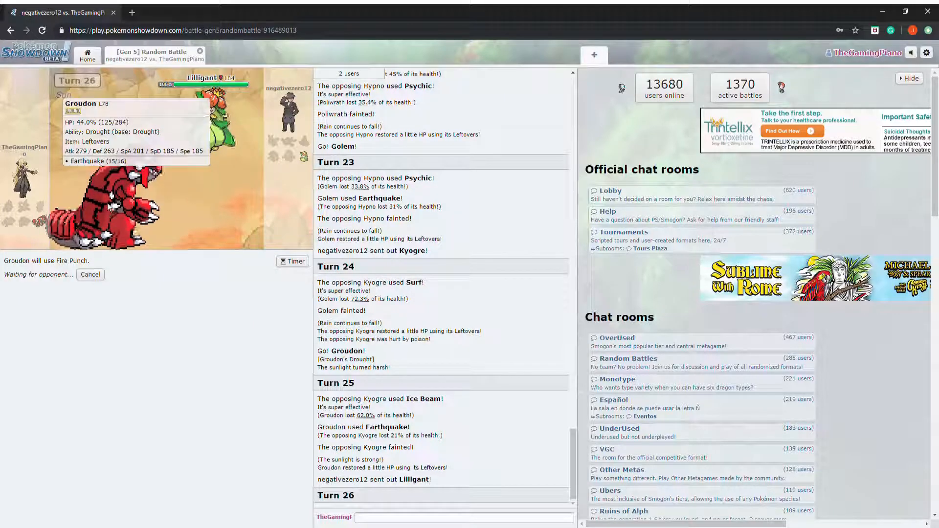
mouse_move(201, 208)
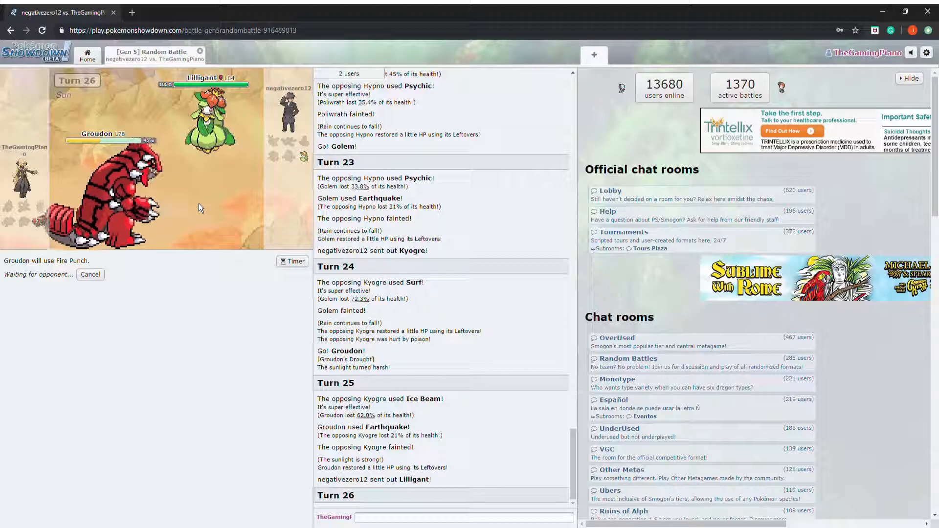